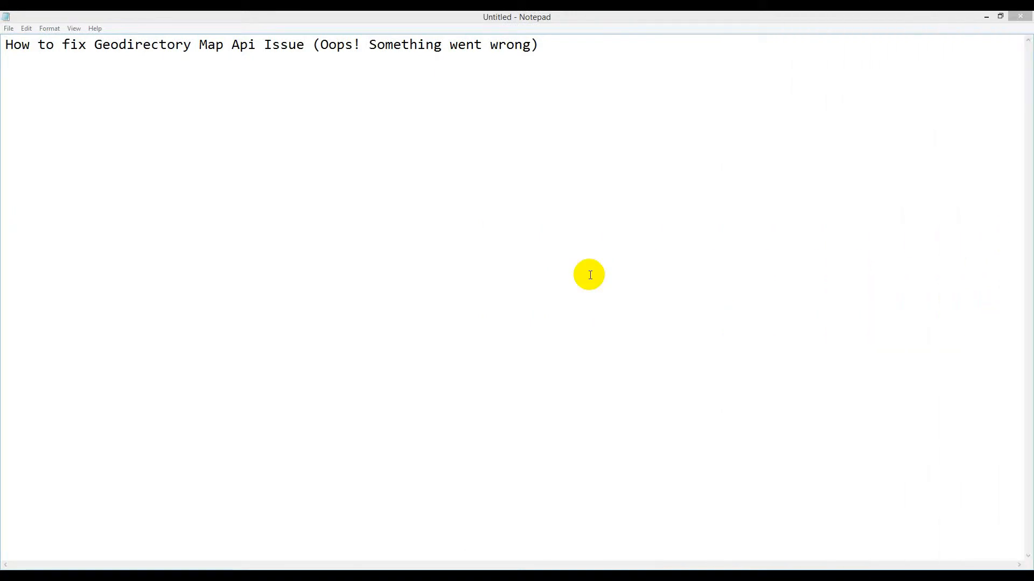
mouse_move(139, 49)
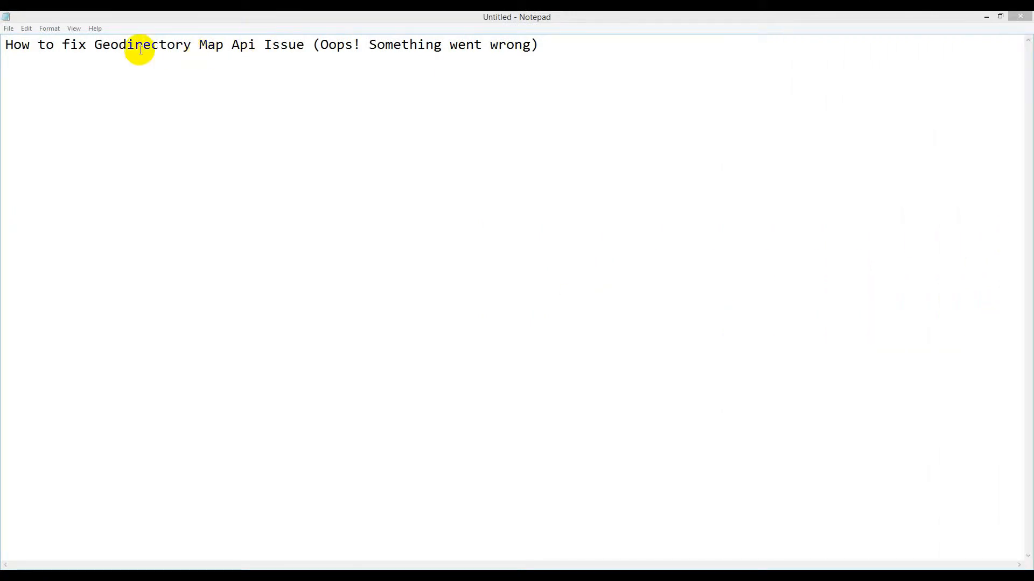
mouse_move(167, 58)
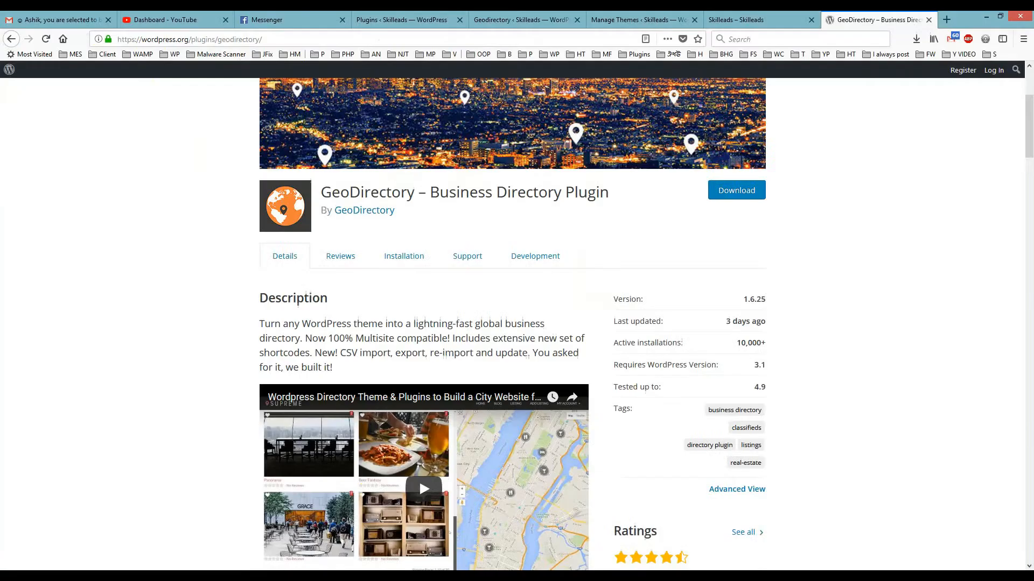
- Scroll back to the top of the GeoDirectory – Business Directory Plugin page
scroll(up, 3)
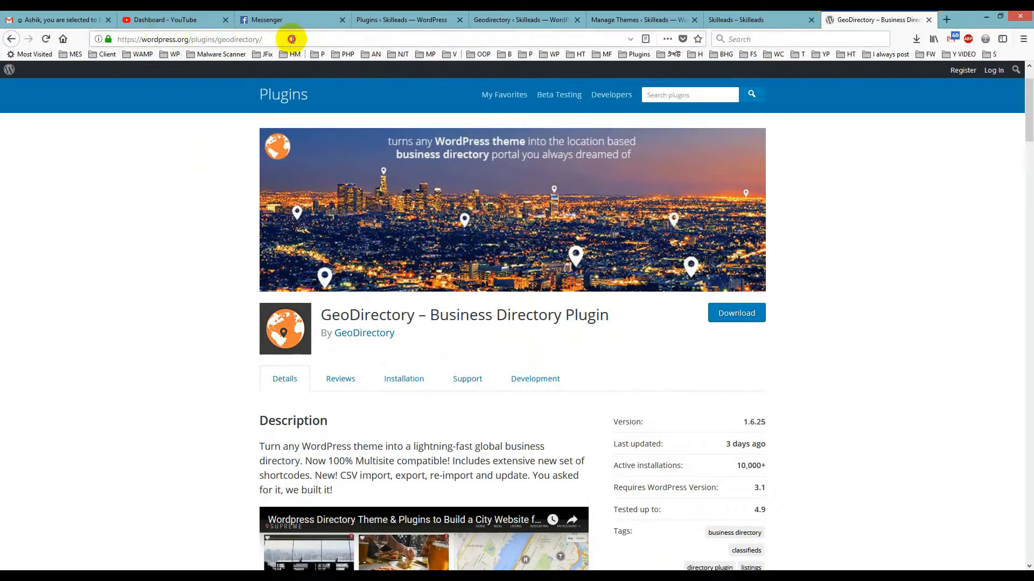
- View the Skilleads homepage showing the map's 'Oops! Something went wrong' error
click(735, 20)
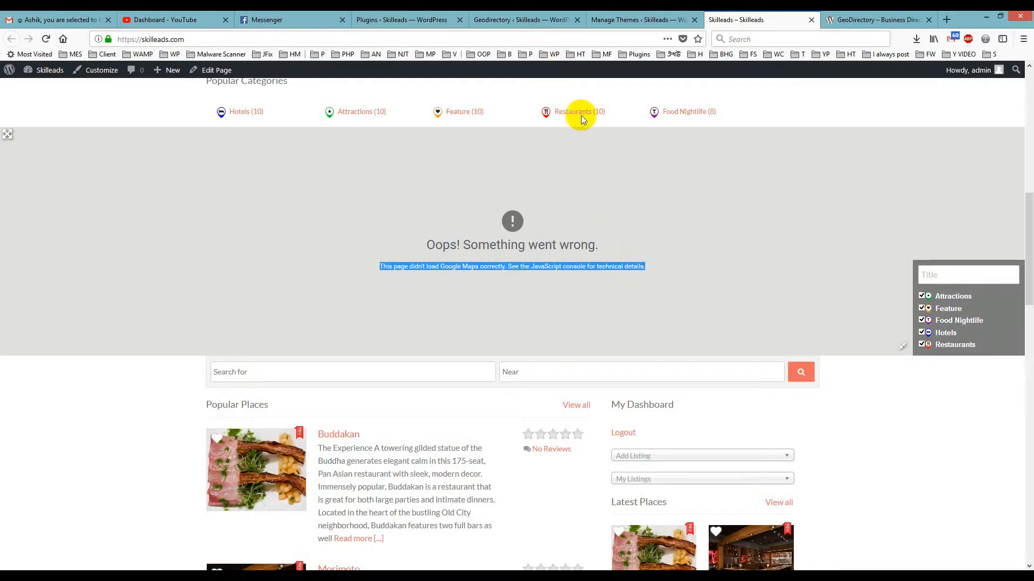
mouse_move(614, 29)
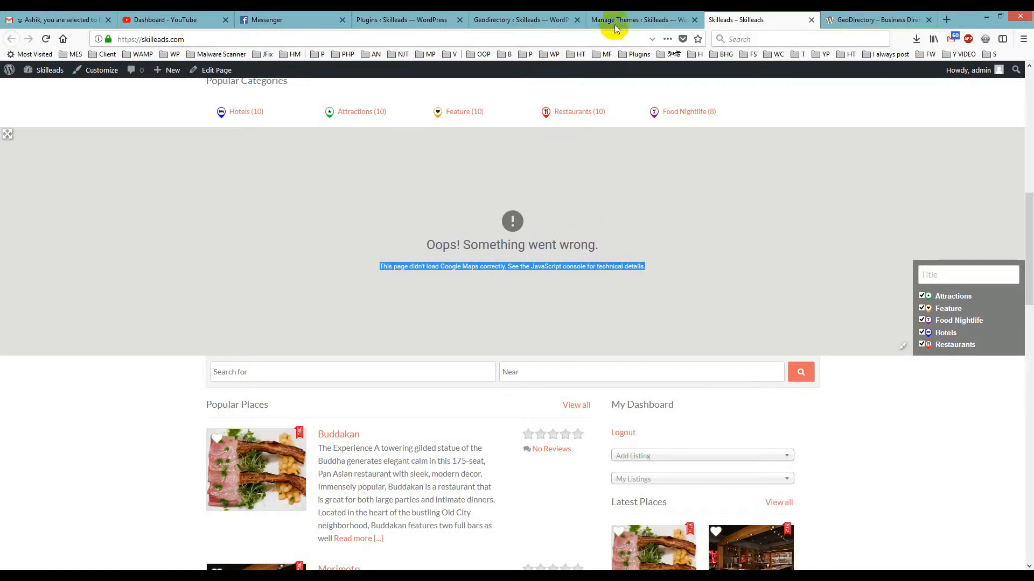
mouse_move(465, 211)
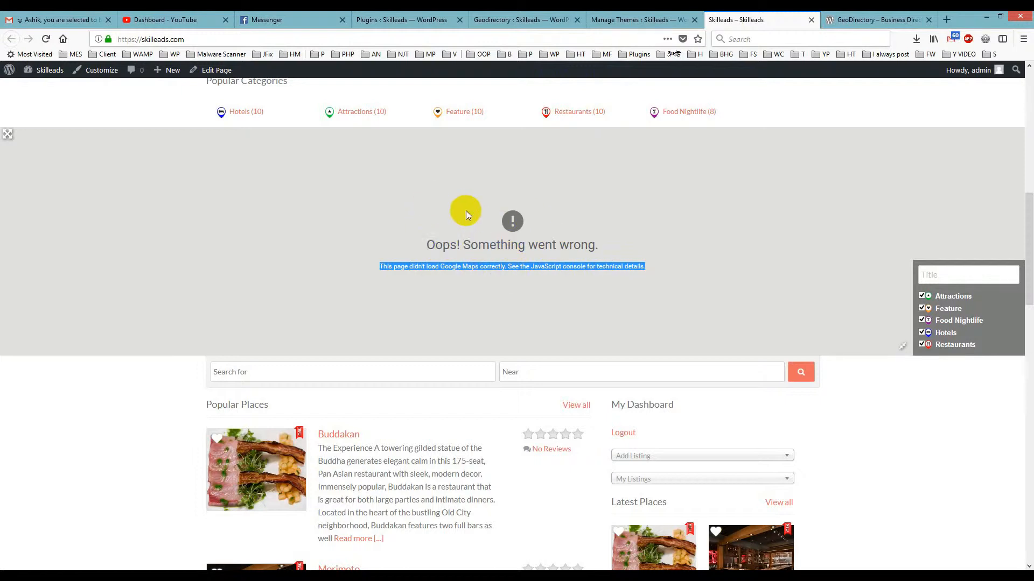
mouse_move(411, 231)
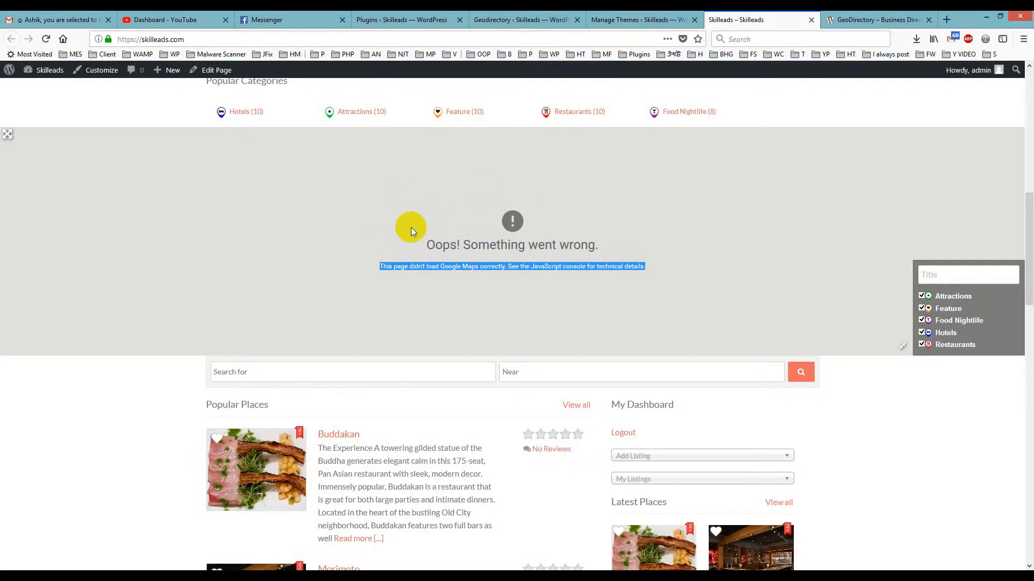
mouse_move(536, 215)
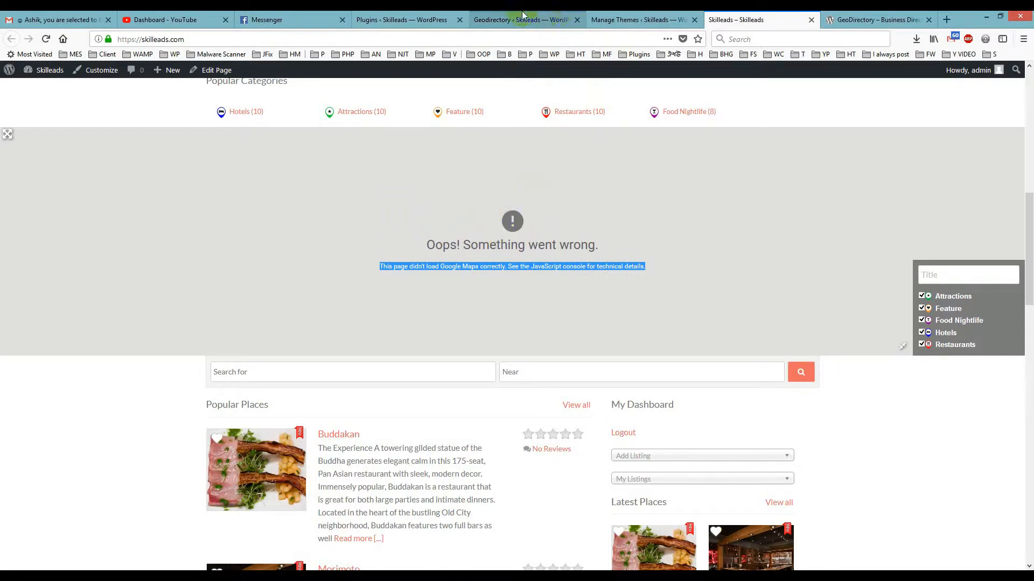
mouse_move(521, 20)
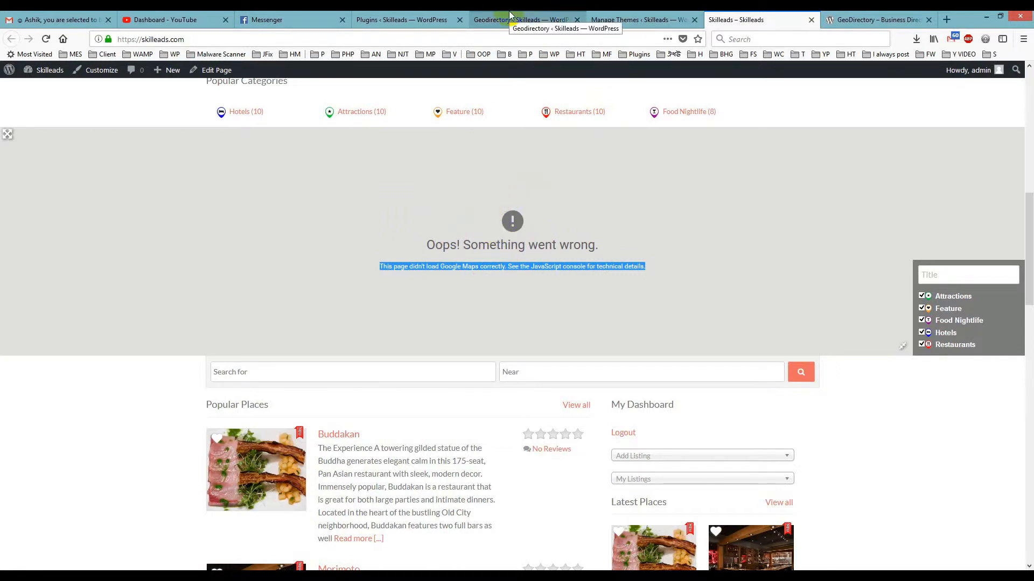
- Switch to the GeoDirectory admin tab and close the duplicate admin and theme tabs
click(402, 19)
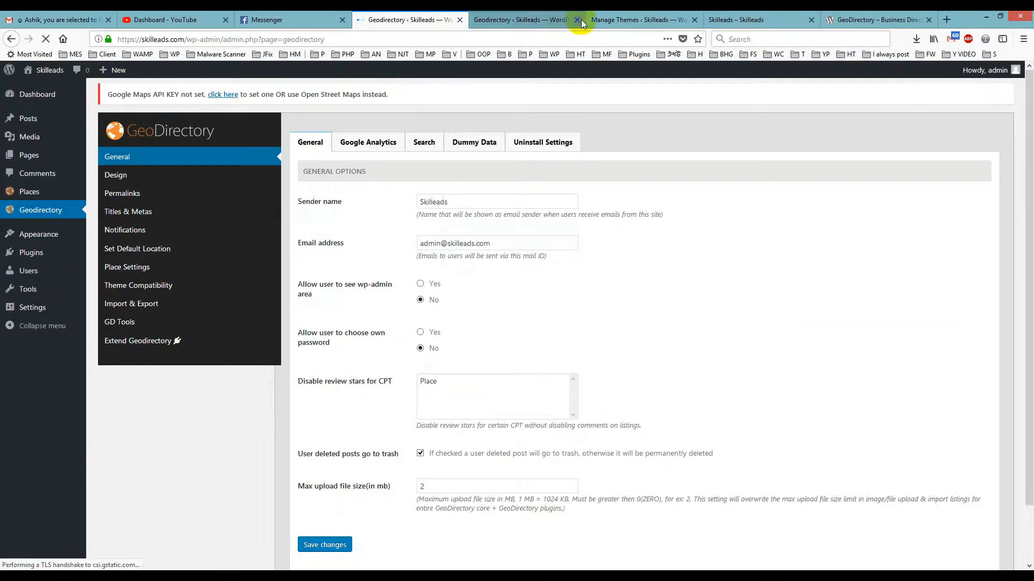
click(580, 19)
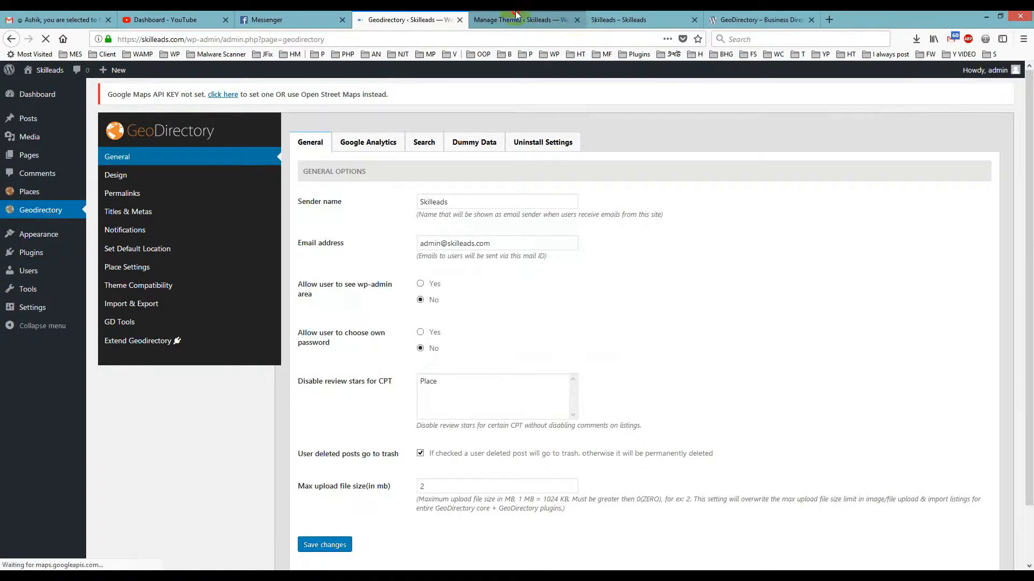
click(541, 19)
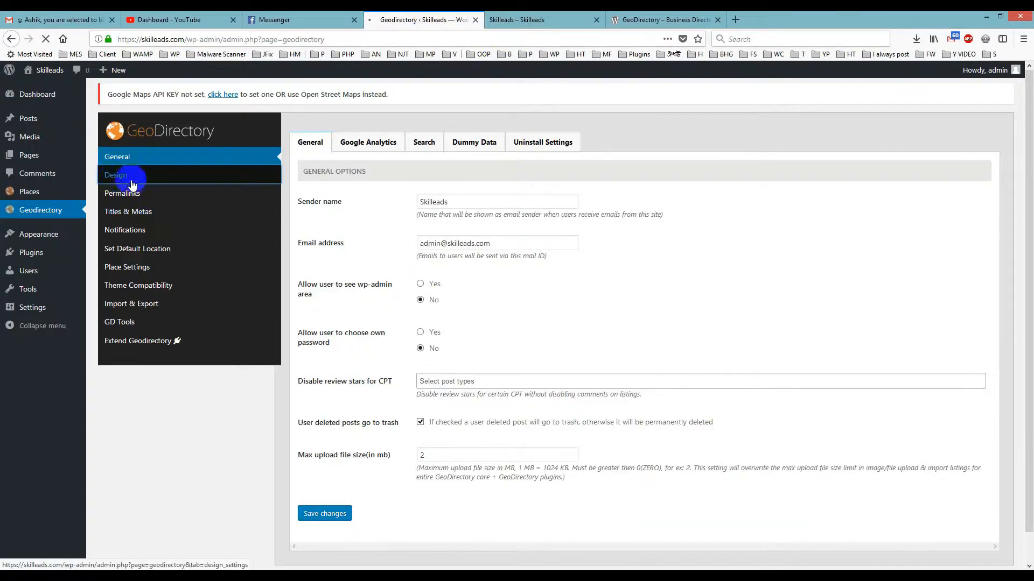
- Open GeoDirectory Design settings on the Map tab with the empty API key
click(115, 174)
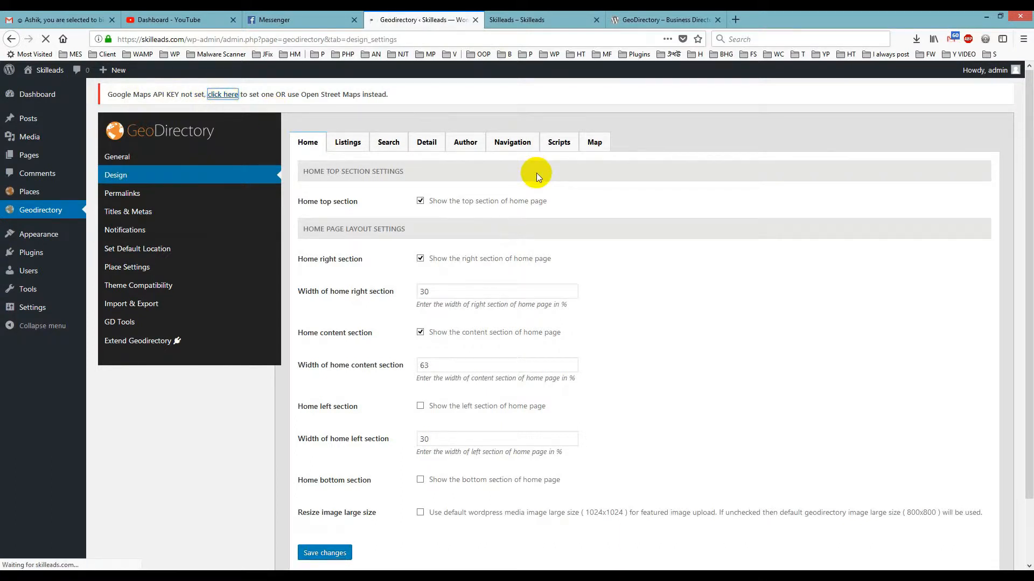
click(593, 142)
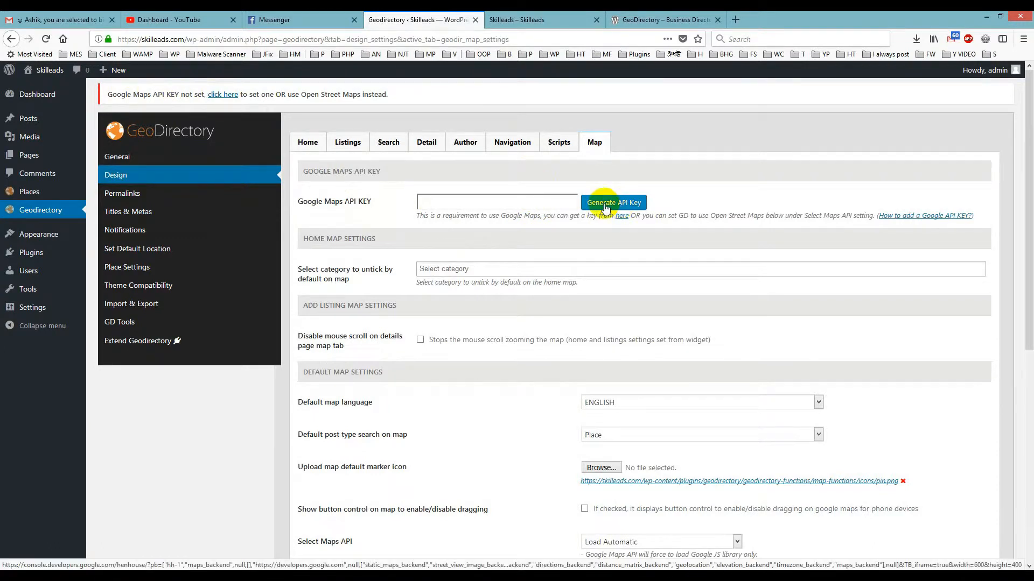
- Generate an API key by enabling the Maps JavaScript API for My Project
click(613, 202)
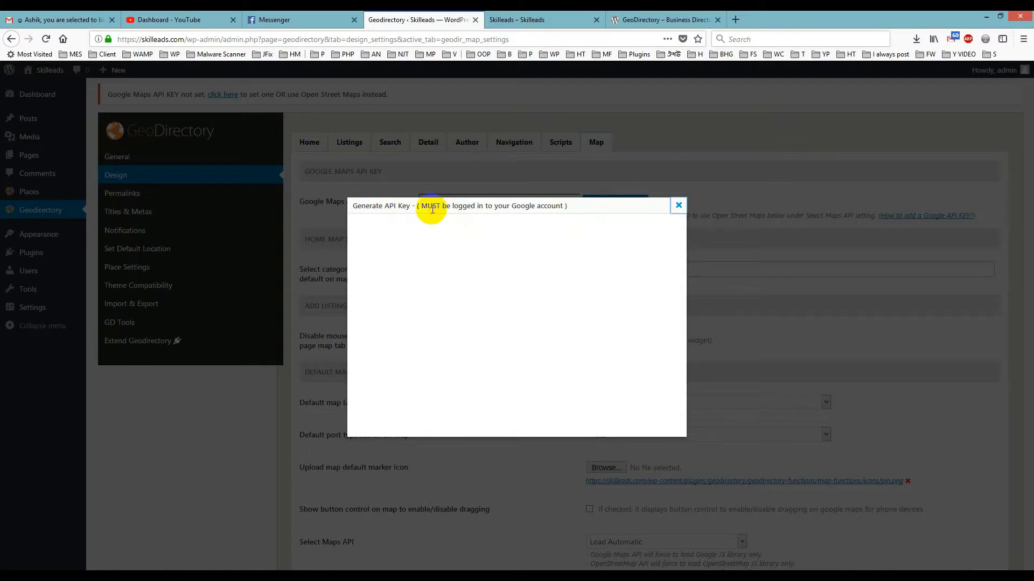
mouse_move(562, 207)
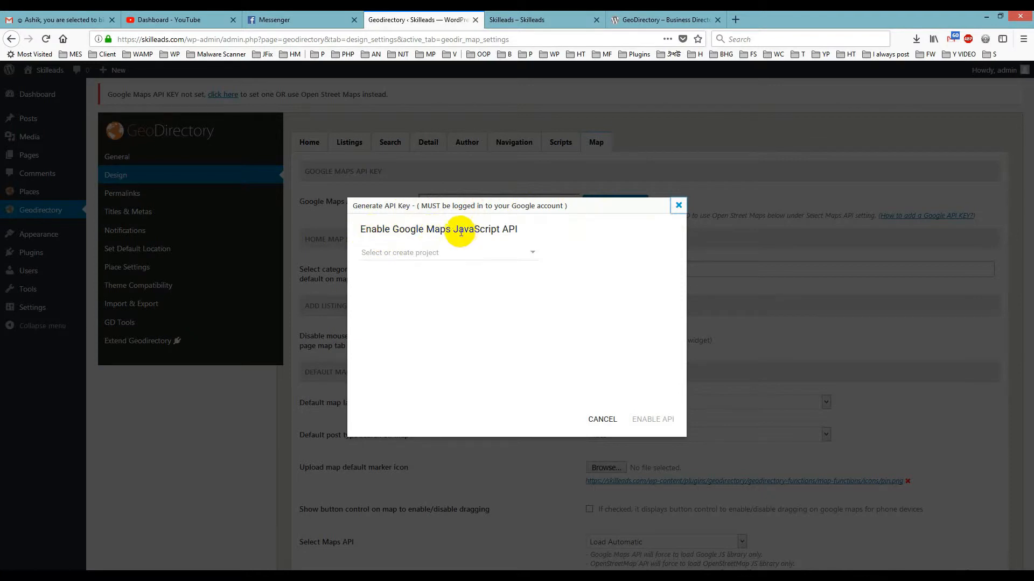
mouse_move(533, 255)
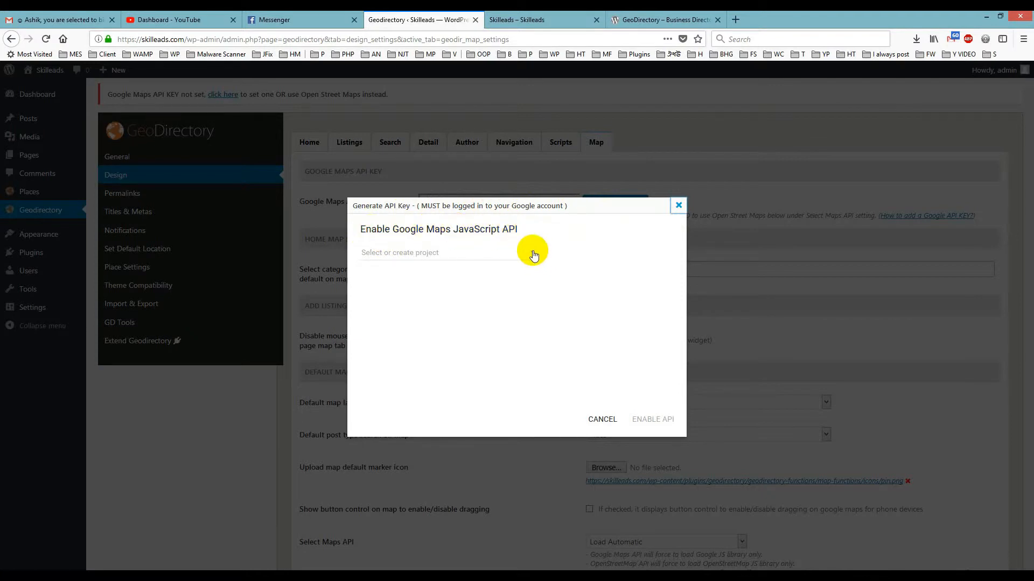
click(453, 252)
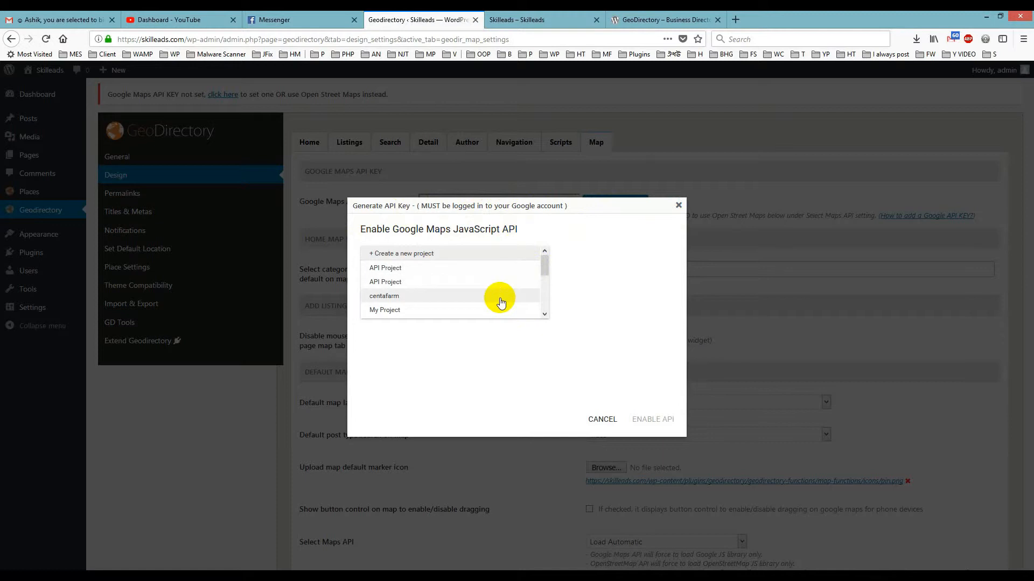
mouse_move(404, 315)
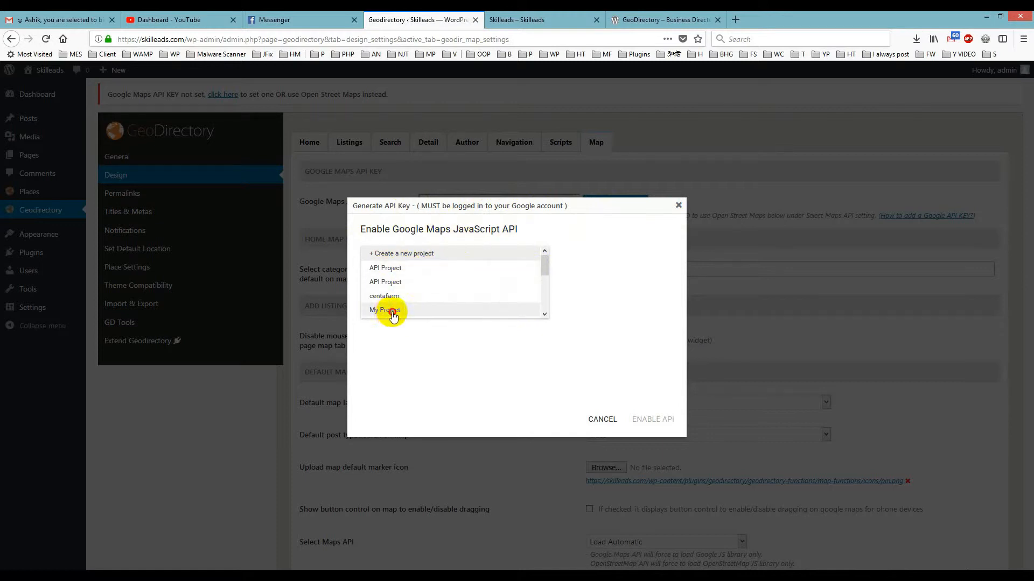
click(385, 310)
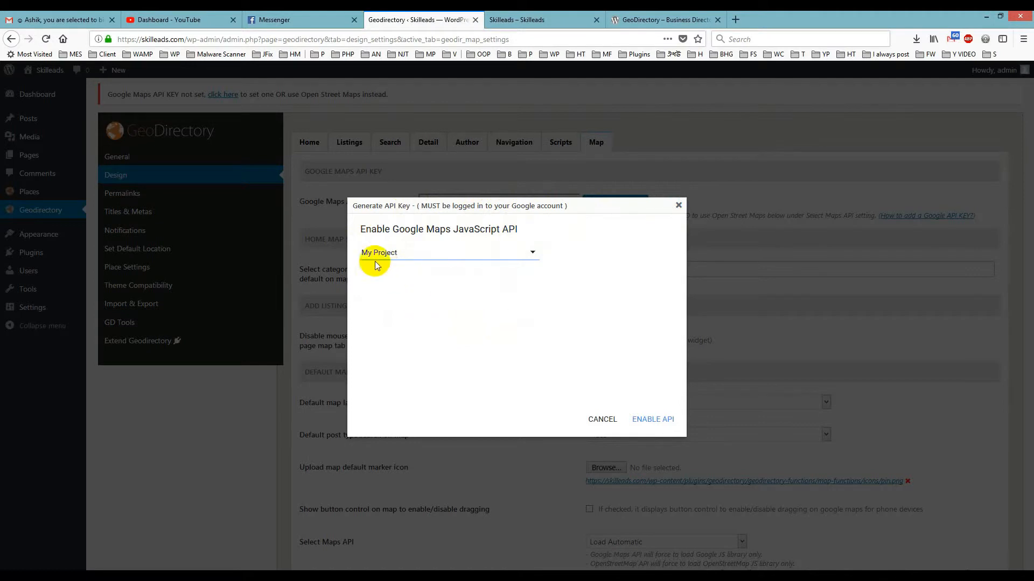
mouse_move(652, 419)
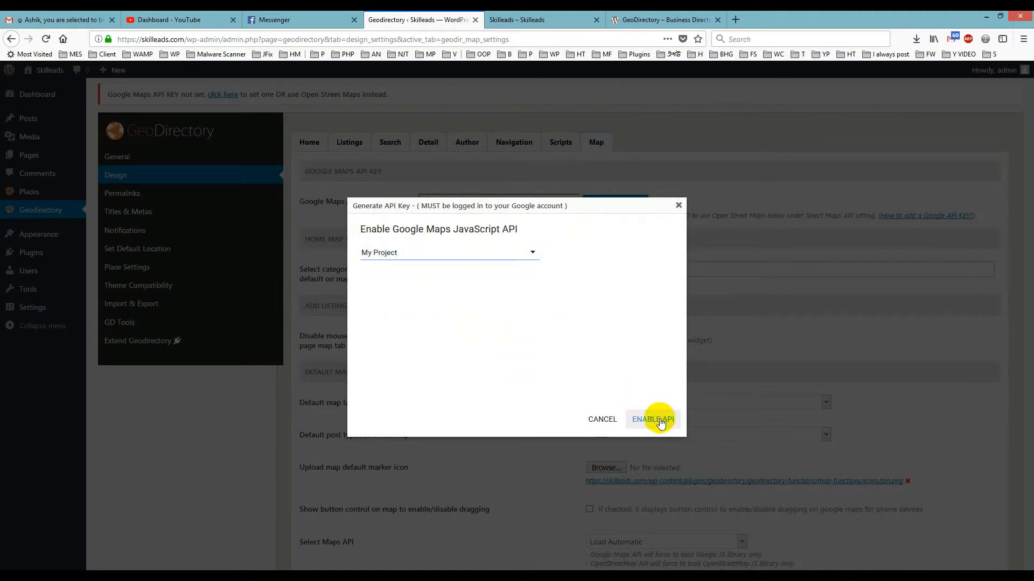
click(652, 419)
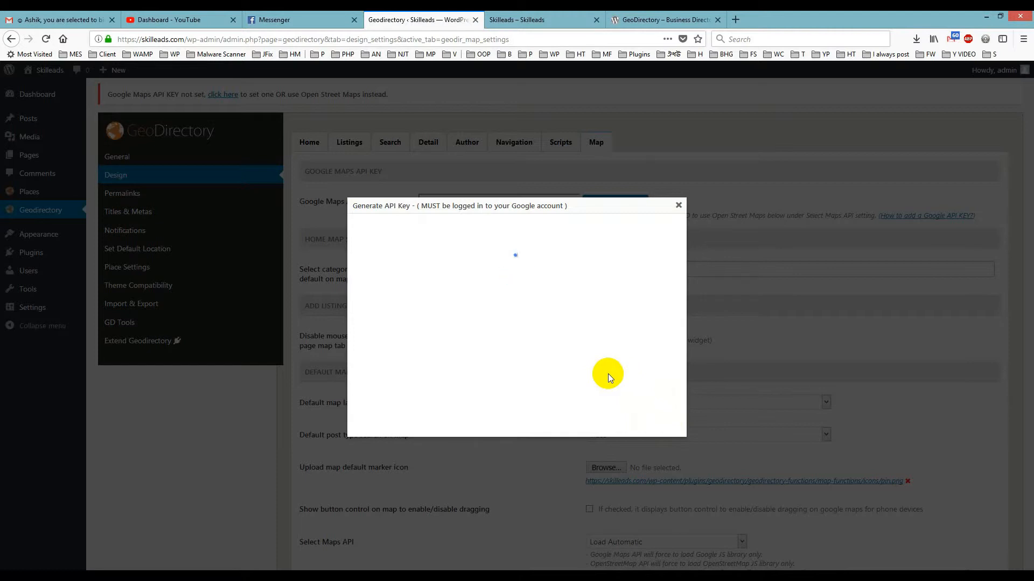
mouse_move(506, 295)
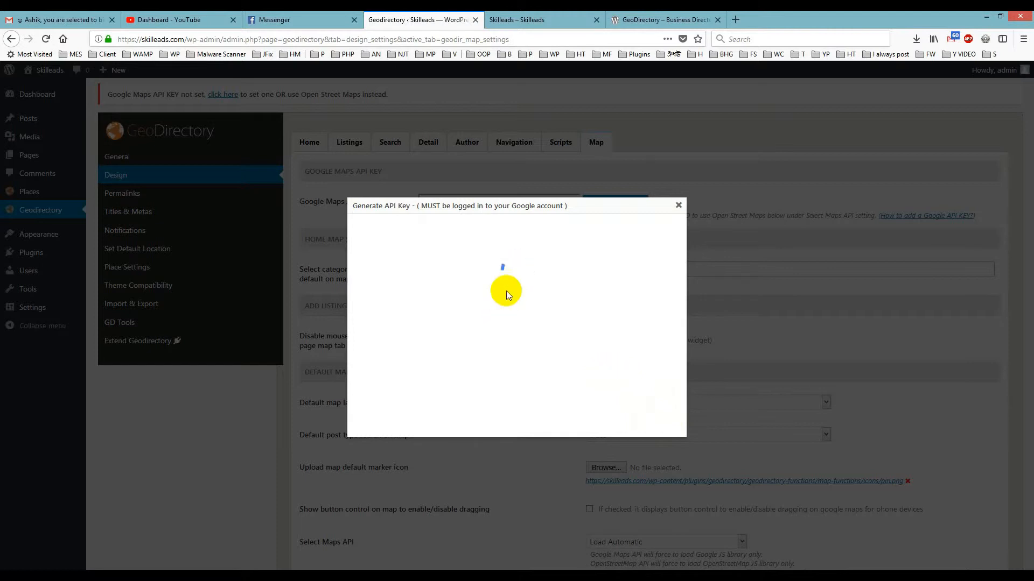
mouse_move(517, 265)
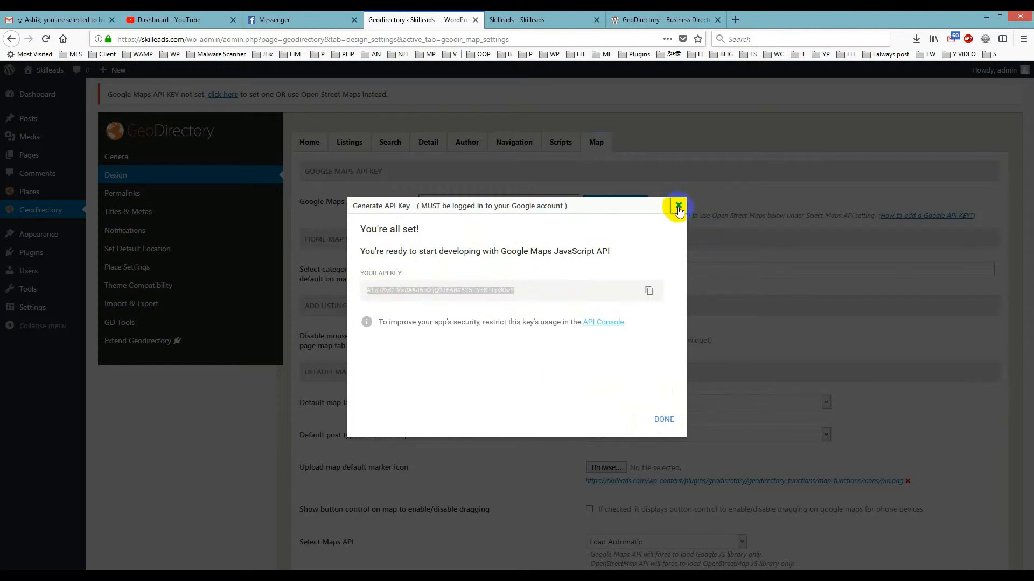
- Close the Generate API Key popup and scroll down the Map tab
click(678, 206)
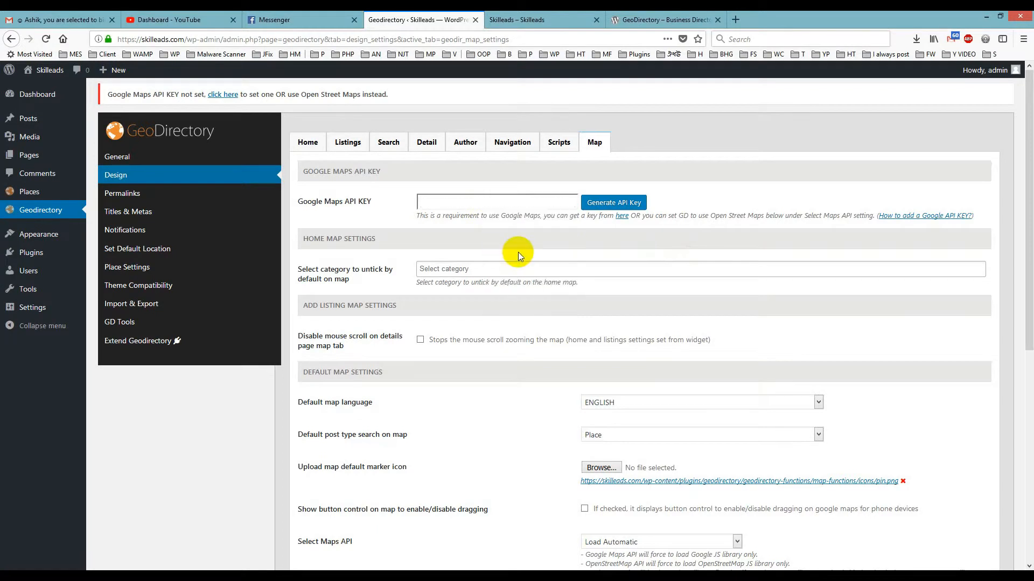
scroll(down, 3)
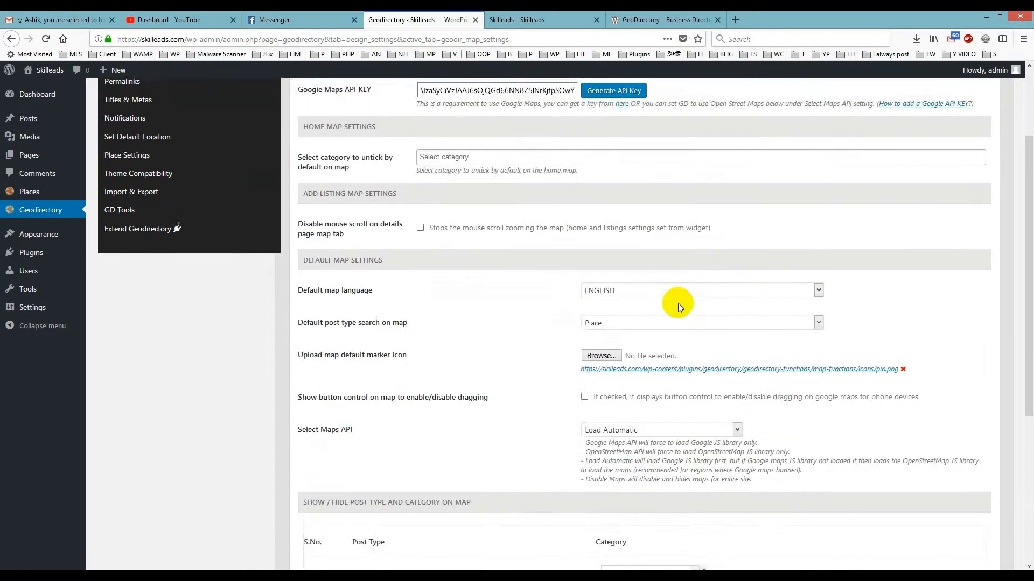
scroll(down, 3)
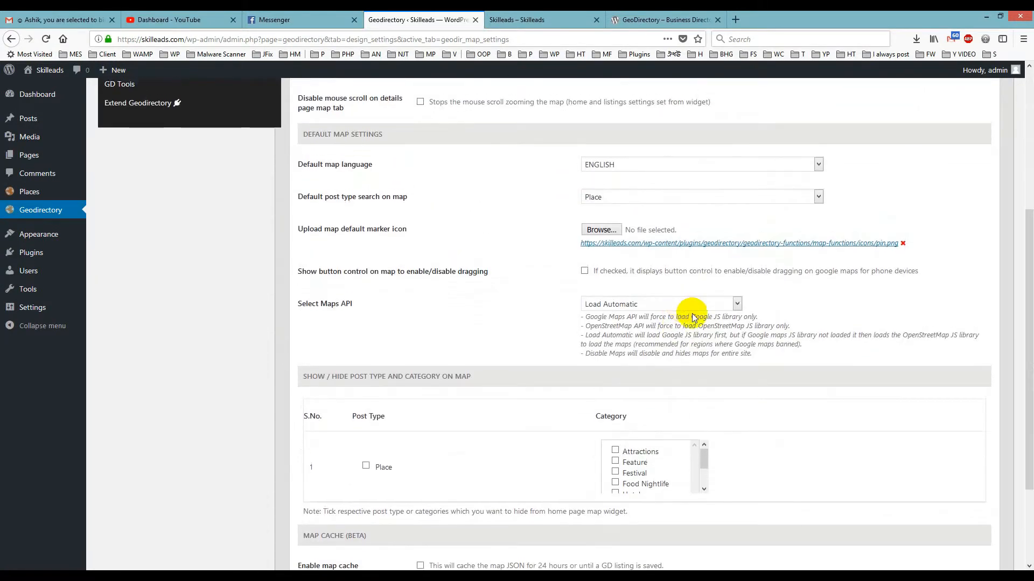
scroll(down, 3)
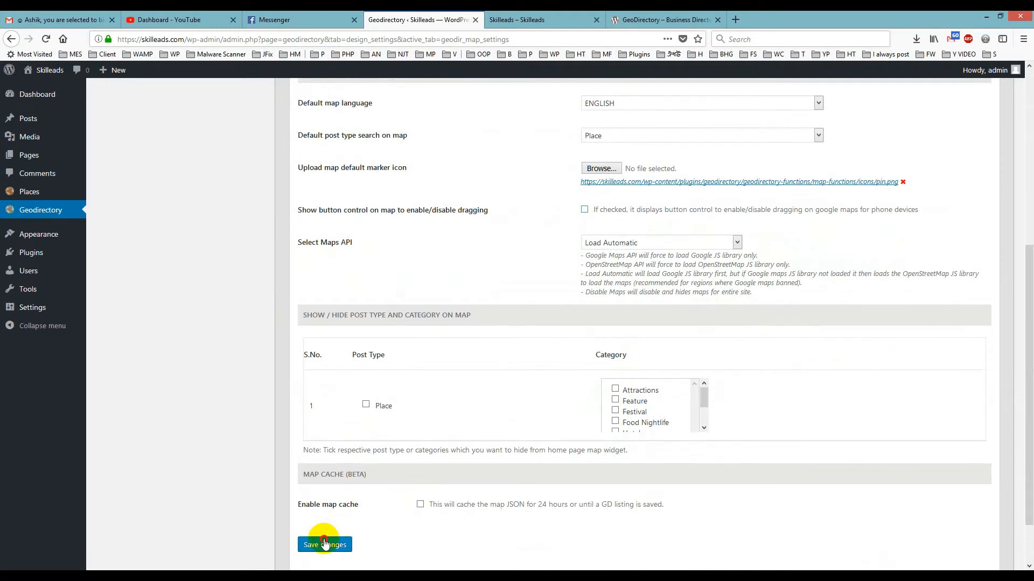
- Save the map settings with the new Google Maps API key
click(324, 545)
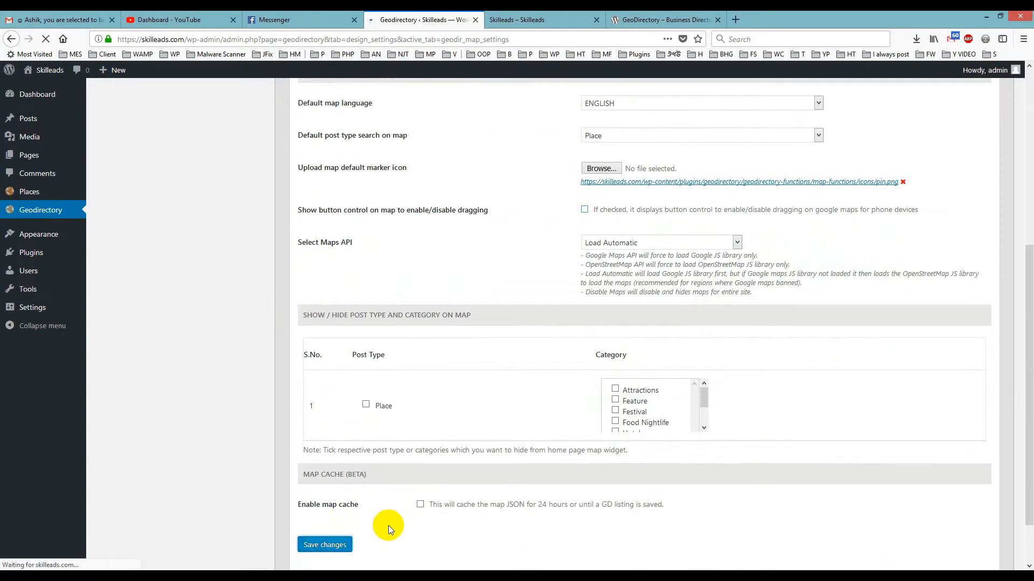
click(324, 544)
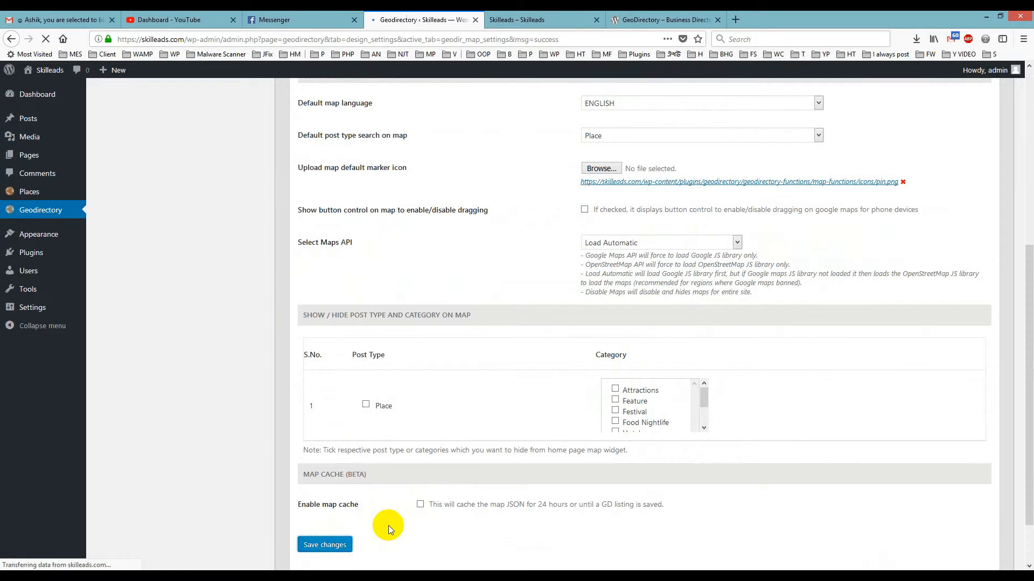
click(325, 545)
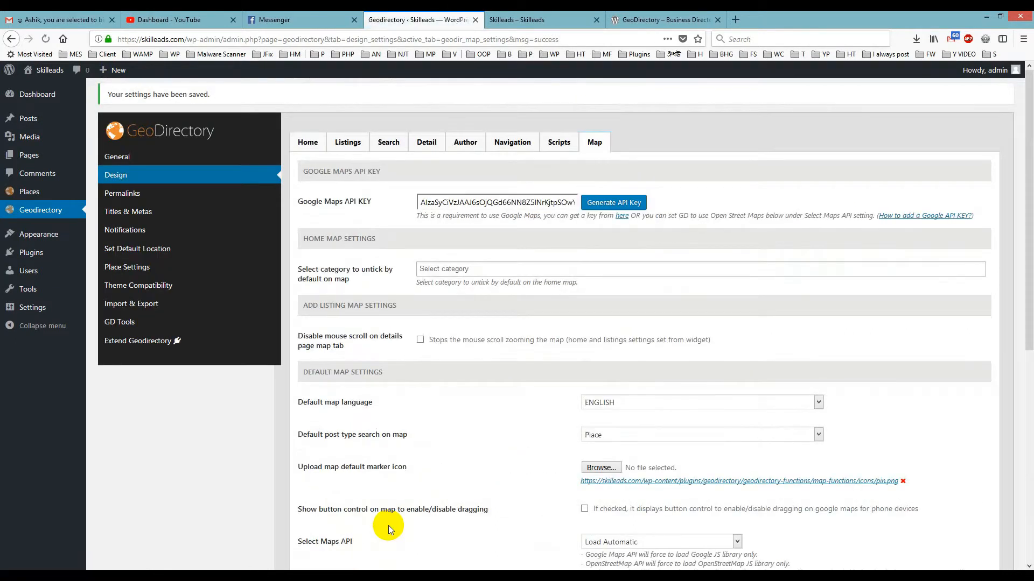
mouse_move(555, 215)
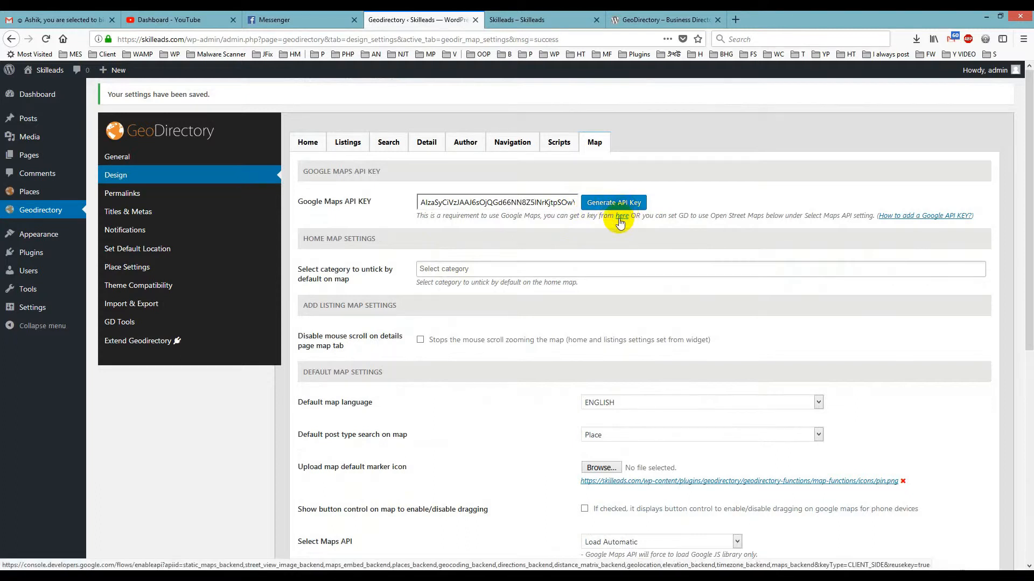
mouse_move(599, 198)
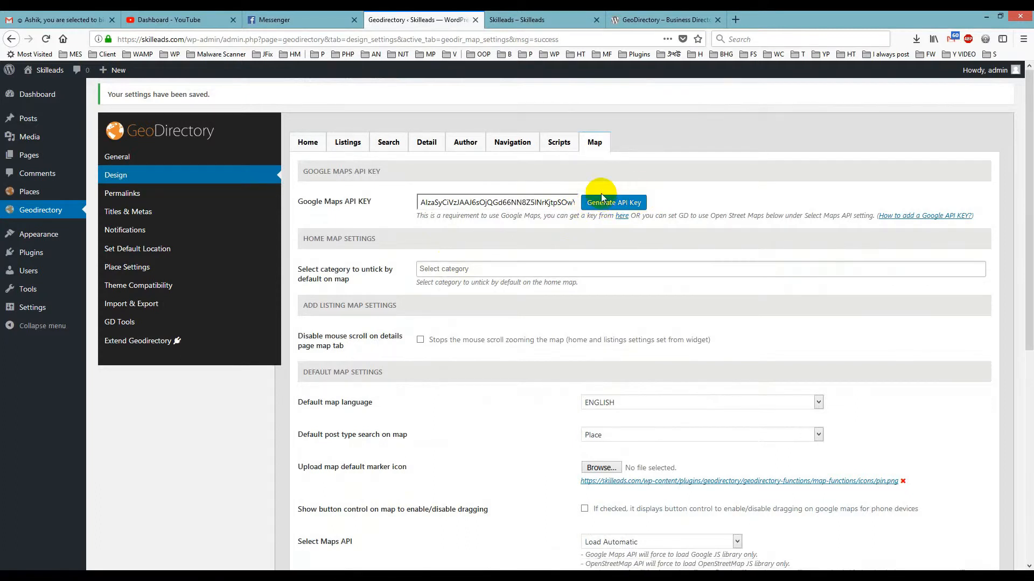
mouse_move(612, 202)
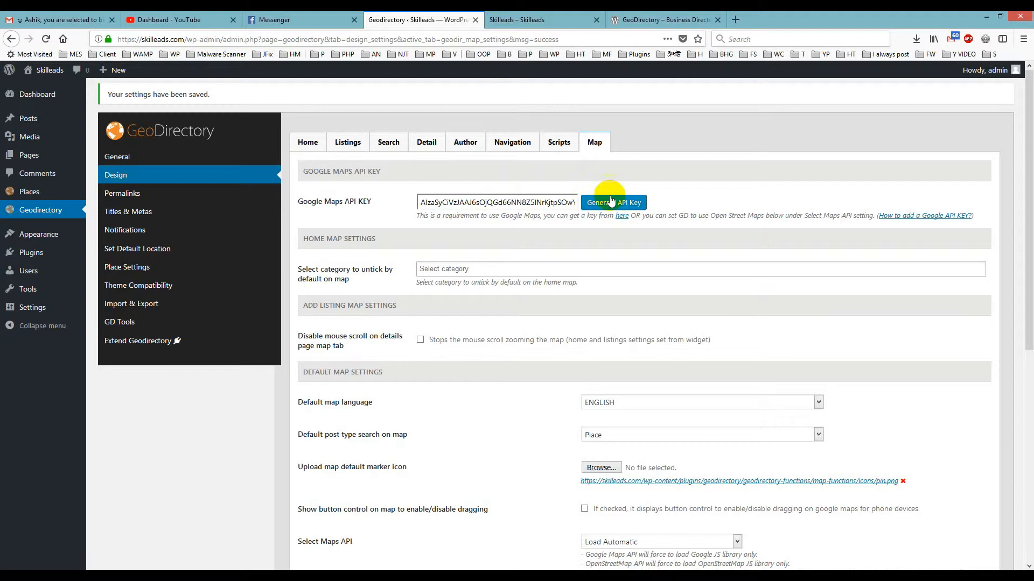
mouse_move(573, 202)
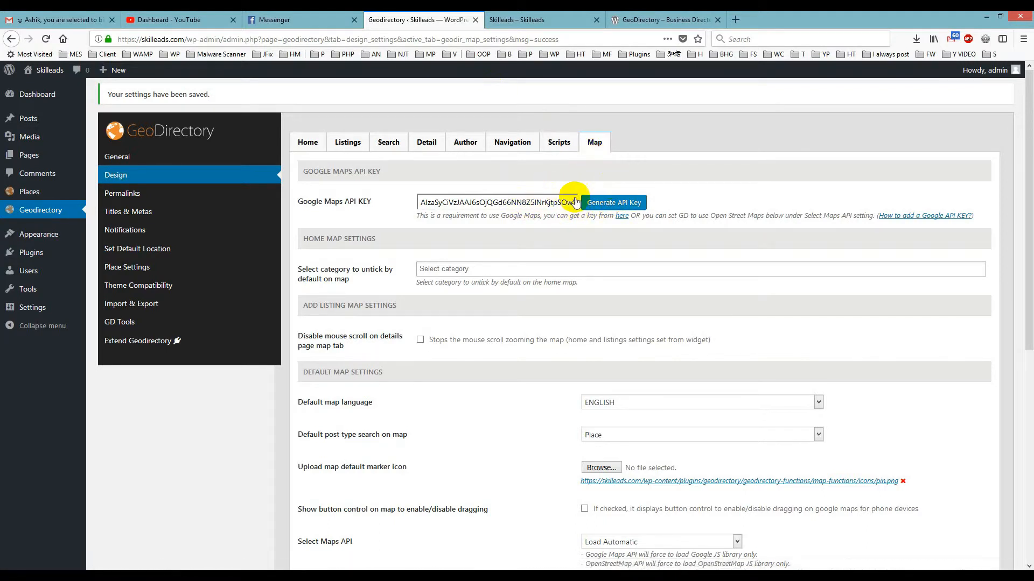
mouse_move(547, 132)
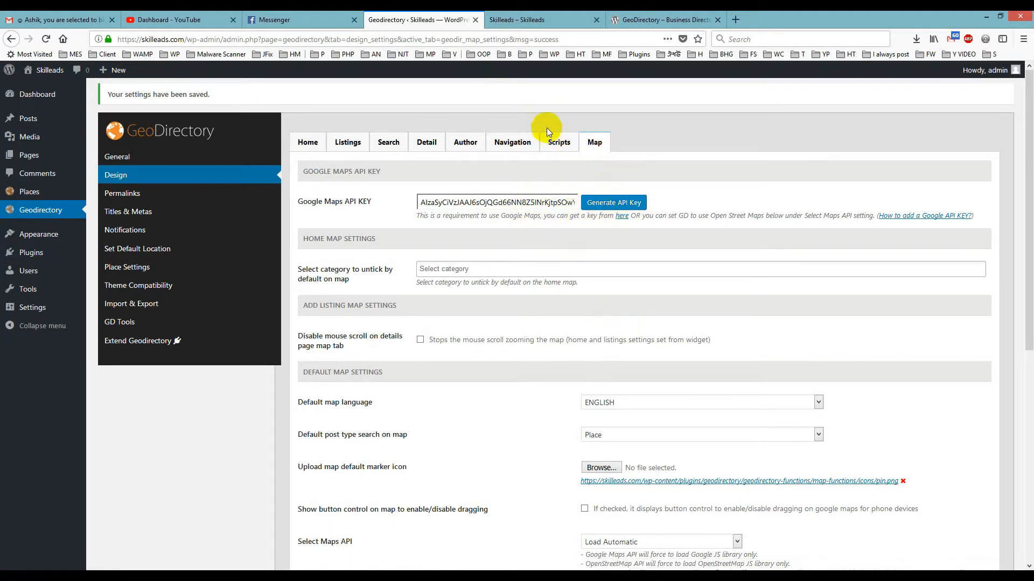
click(540, 20)
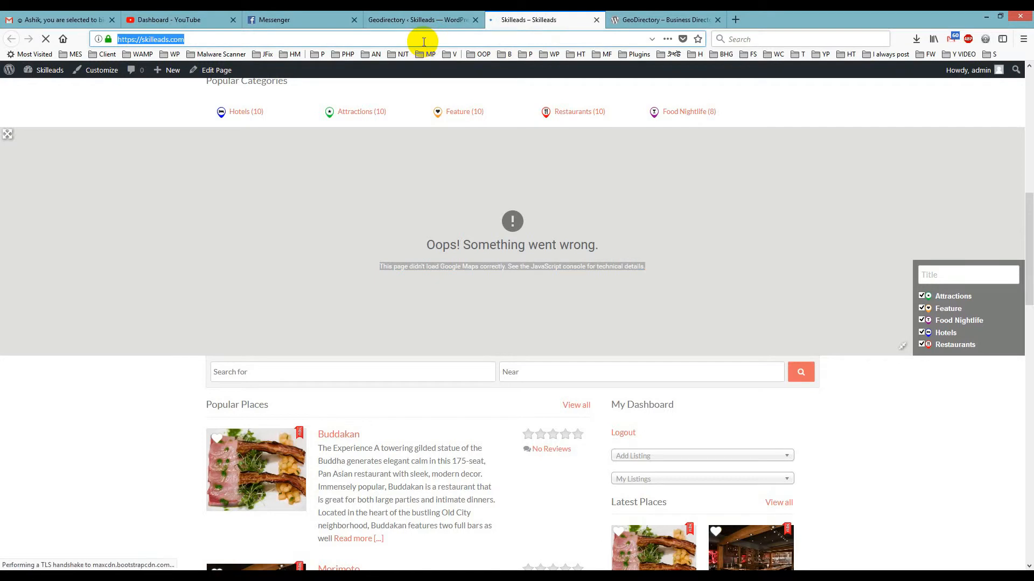
mouse_move(517, 32)
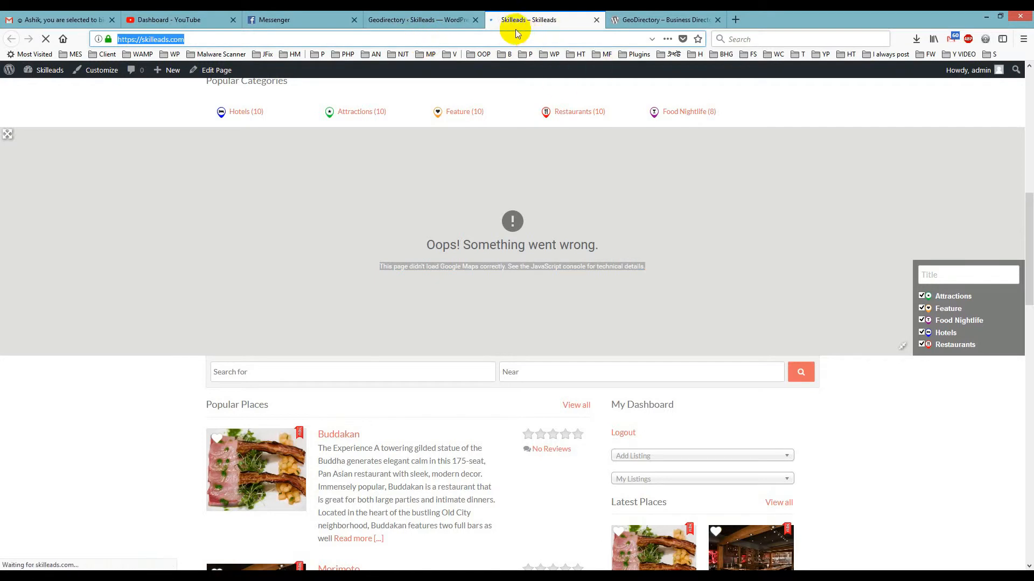
mouse_move(311, 458)
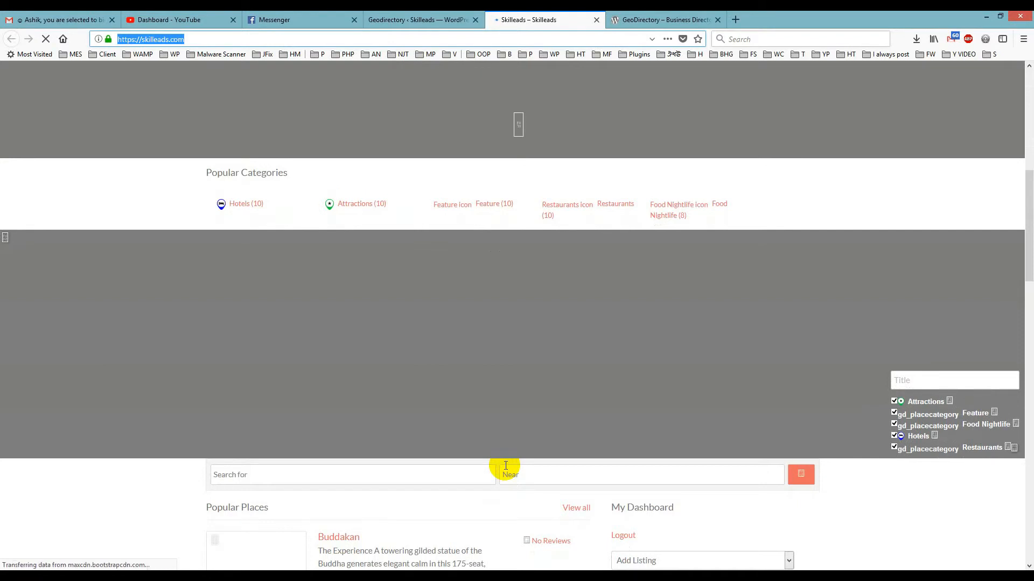
- Check the saved map settings, then return to the reloading homepage map
click(420, 19)
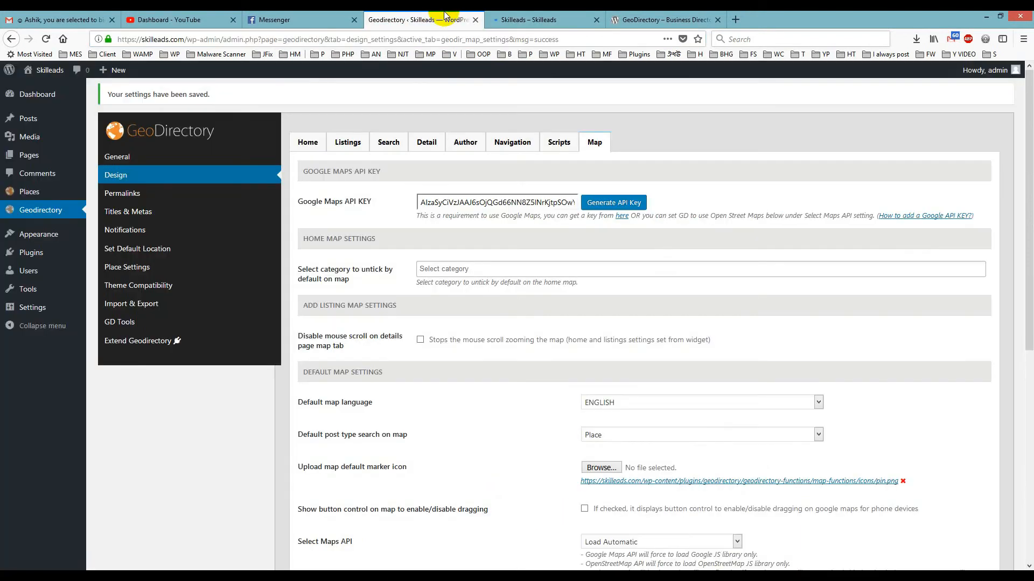
click(534, 19)
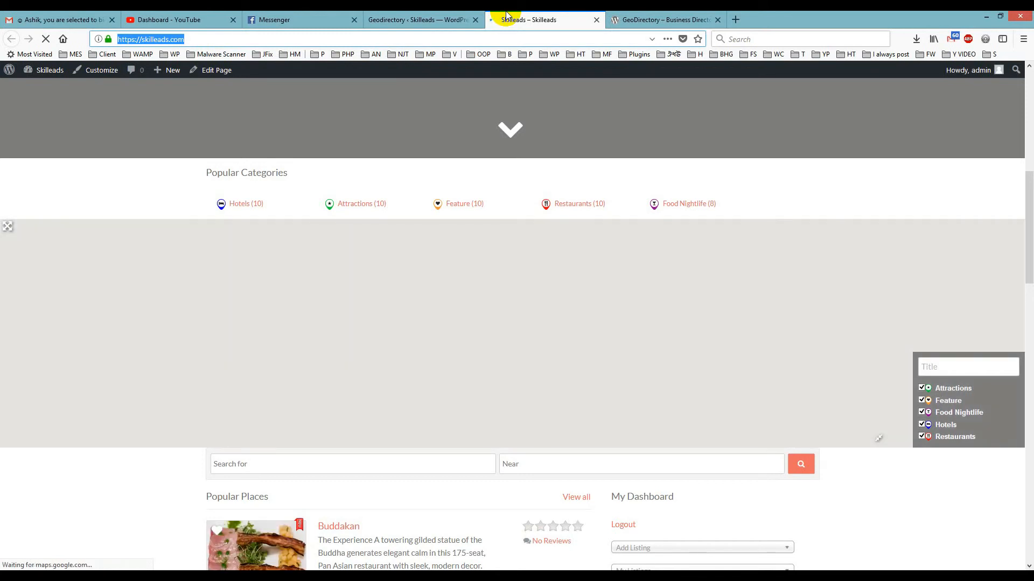
mouse_move(528, 19)
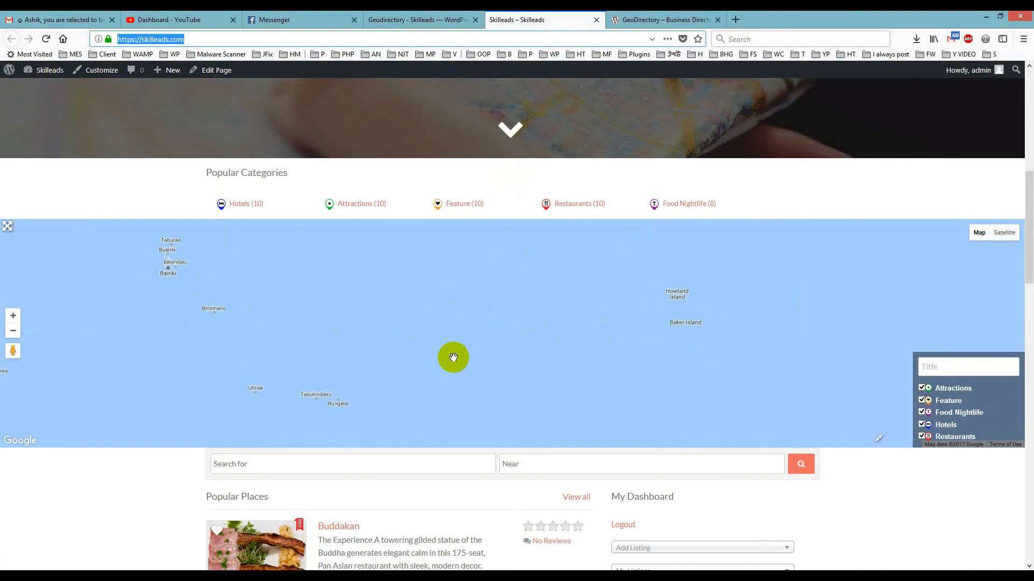
mouse_move(466, 303)
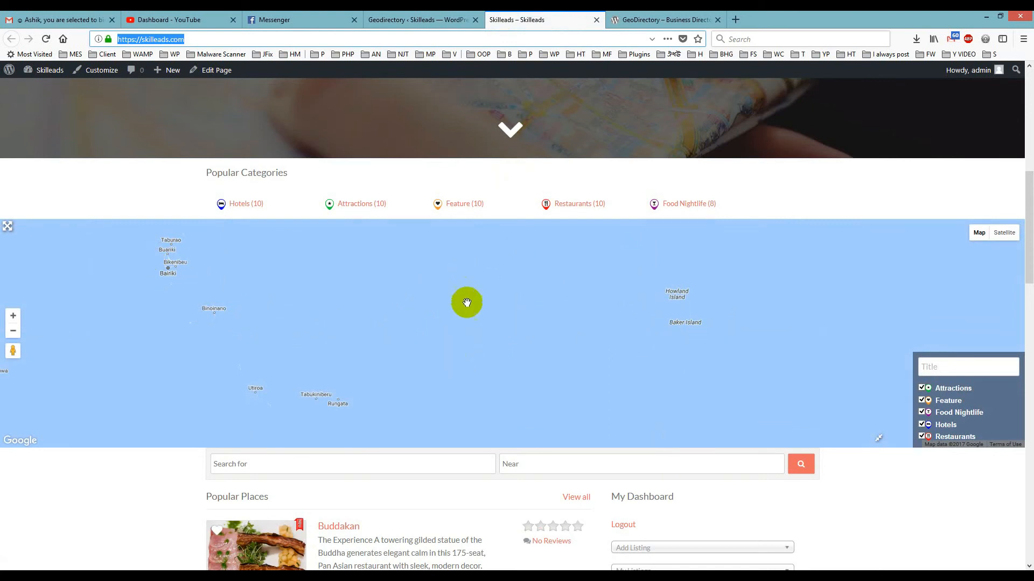
mouse_move(422, 19)
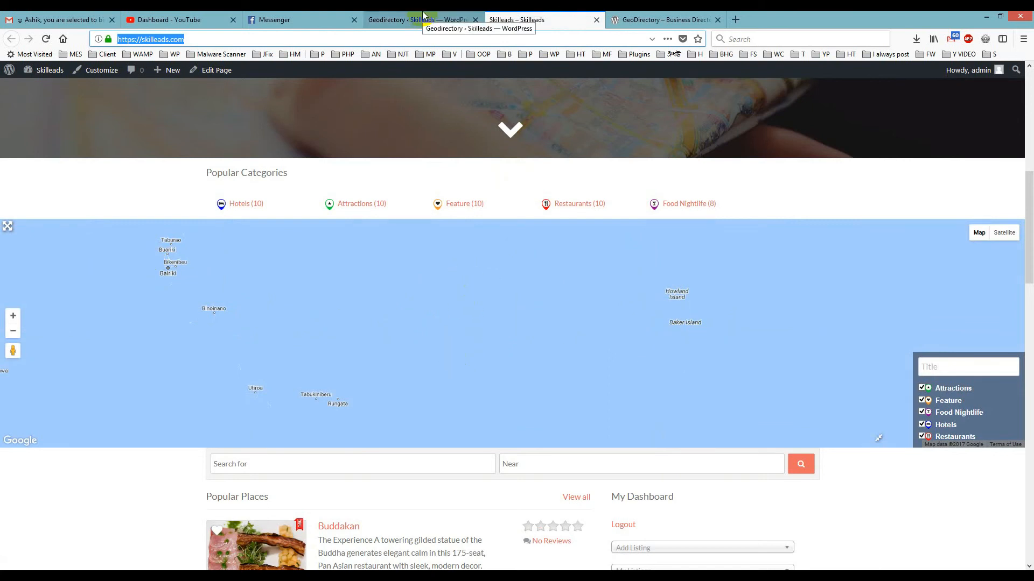